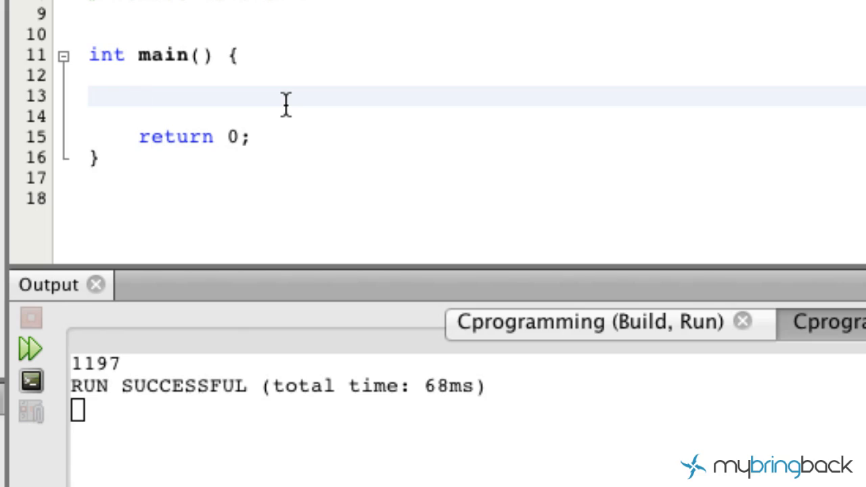
Declare int jediRank[7] = {35,264,15,41,1436,34,14}; on the empty line in main.
{"action": "left_click", "coordinate": [140, 96]}
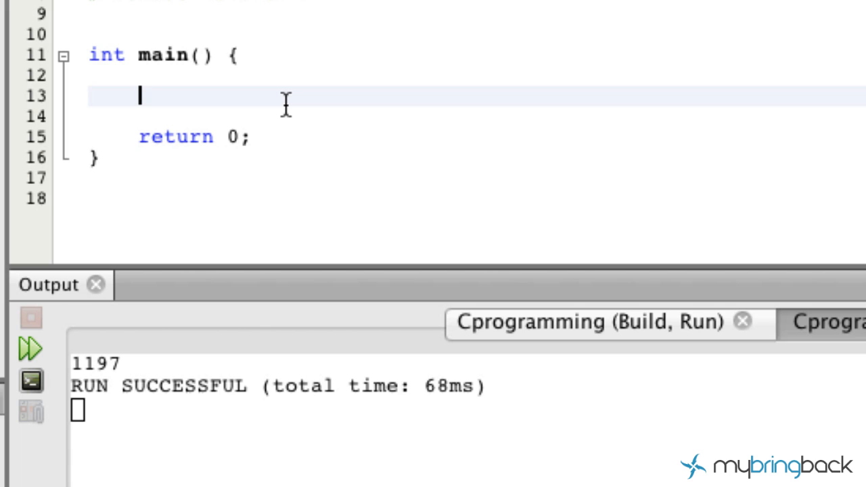
{"action": "type", "text": "int j"}
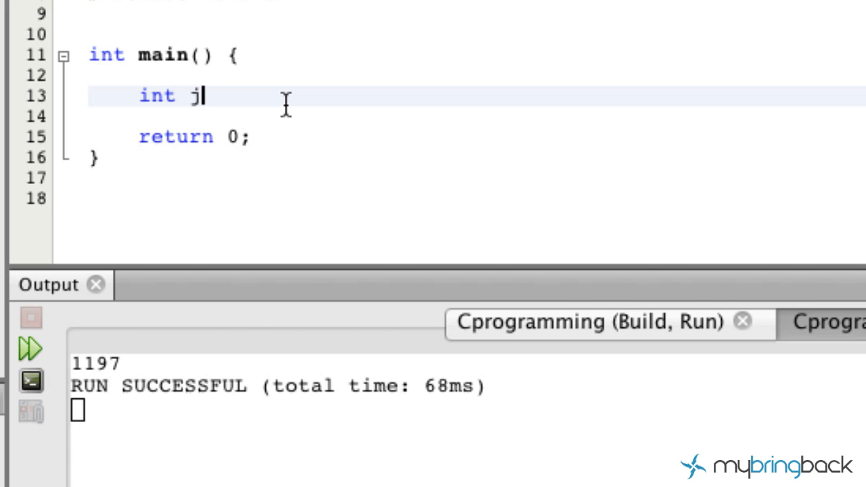
{"action": "type", "text": "ediRank"}
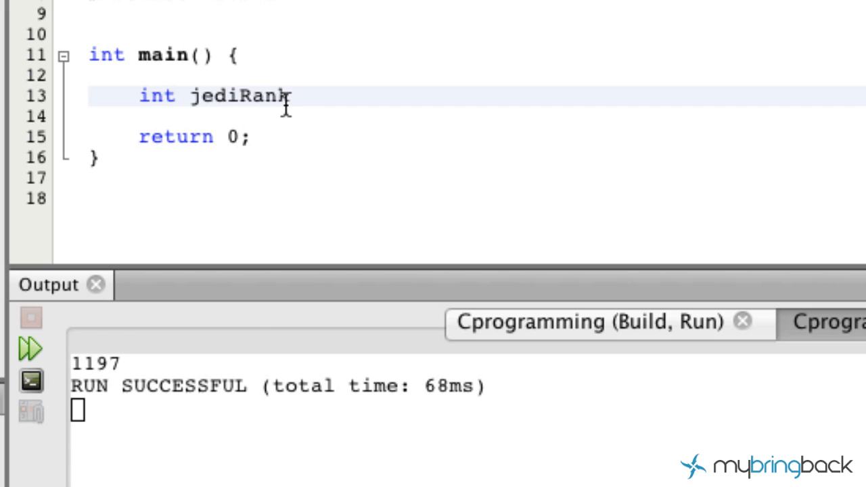
{"action": "type", "text": "[]"}
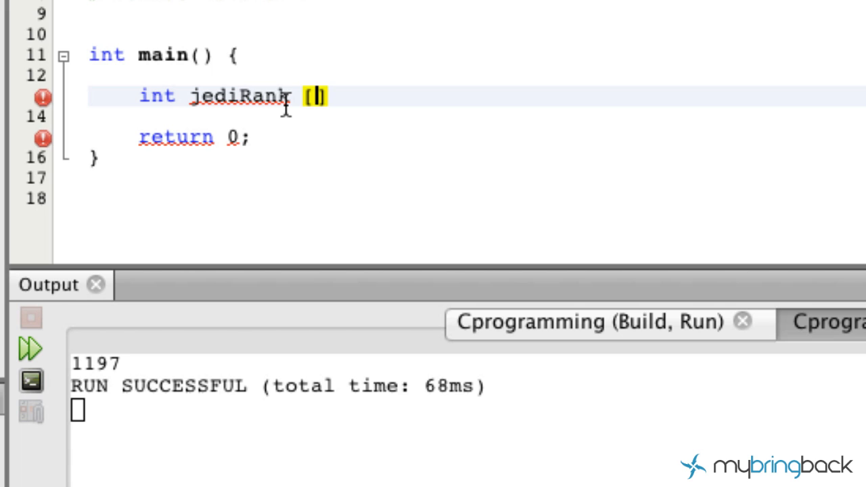
{"action": "type", "text": "7"}
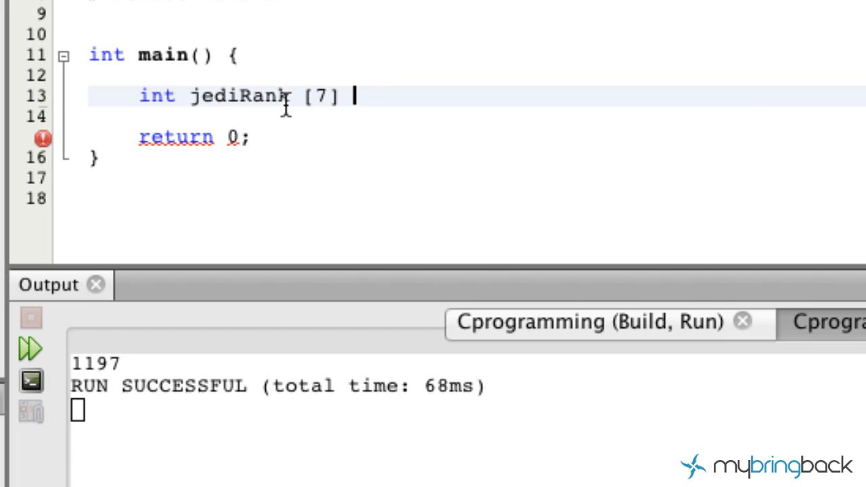
{"action": "type", "text": "="}
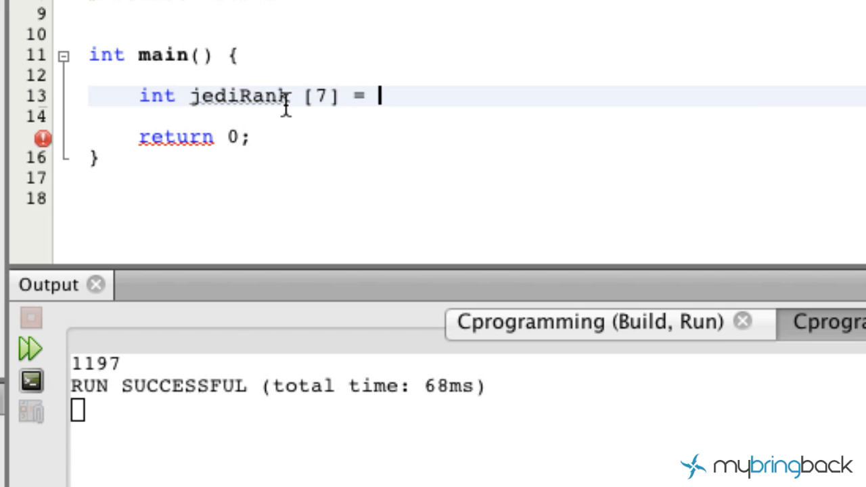
{"action": "type", "text": "{"}
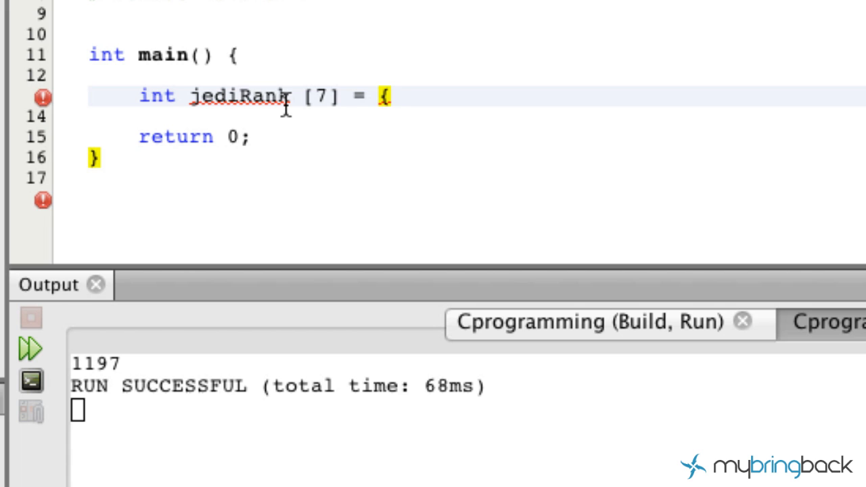
{"action": "type", "text": "35,"}
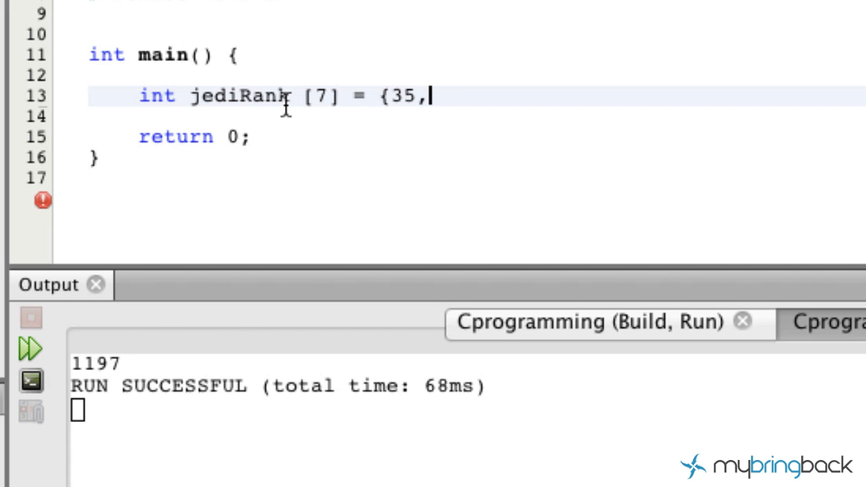
{"action": "type", "text": "264,15,41"}
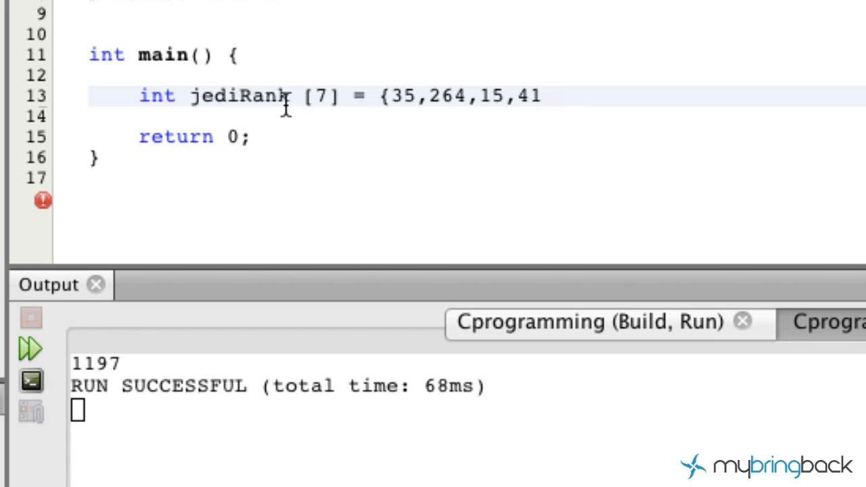
{"action": "type", "text": ",1436,34,"}
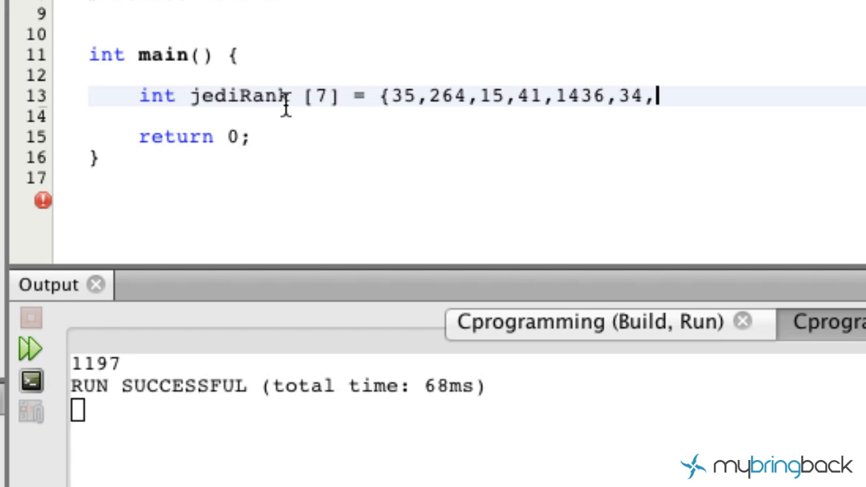
{"action": "type", "text": "14"}
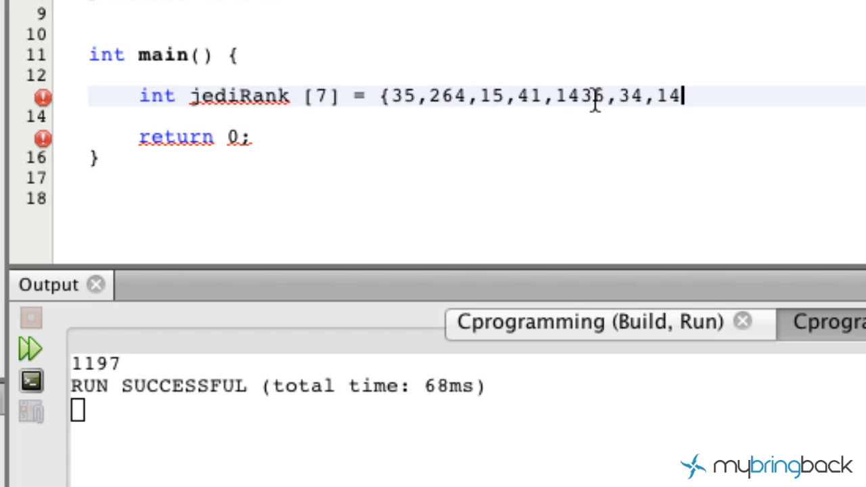
{"action": "type", "text": "};"}
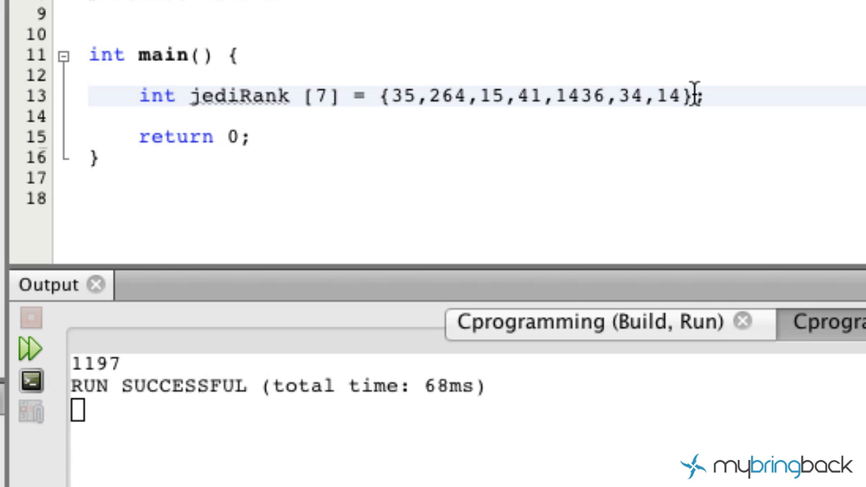
Declare the int variables sum and index.
{"action": "type", "text": "int"}
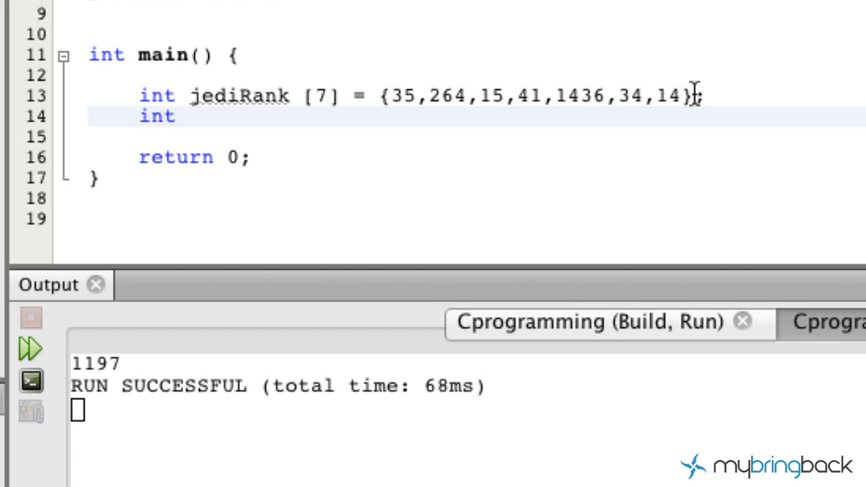
{"action": "type", "text": "sum"}
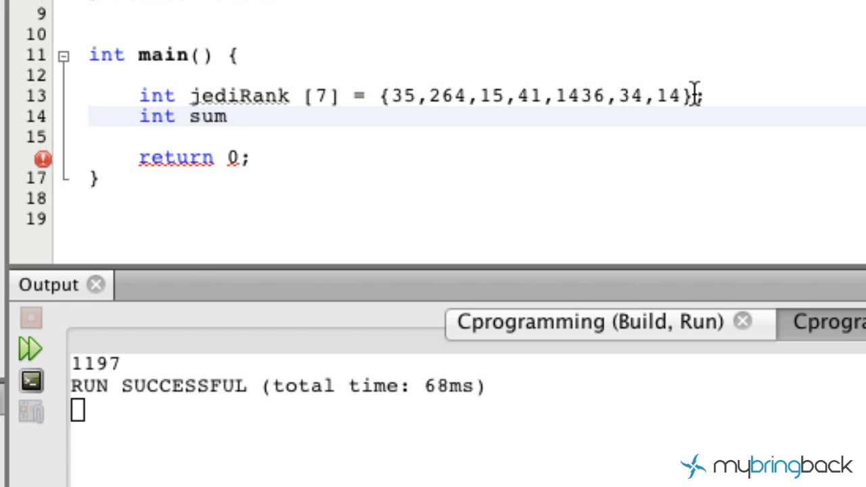
{"action": "type", "text": ", in"}
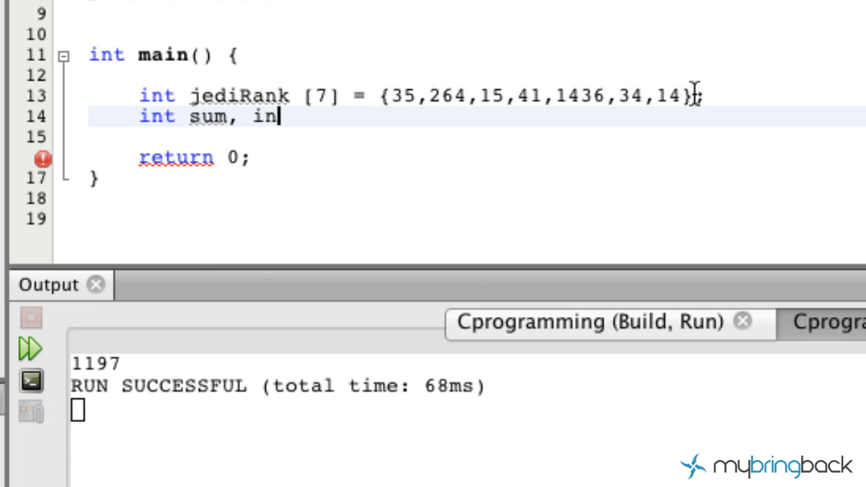
{"action": "type", "text": "dex;"}
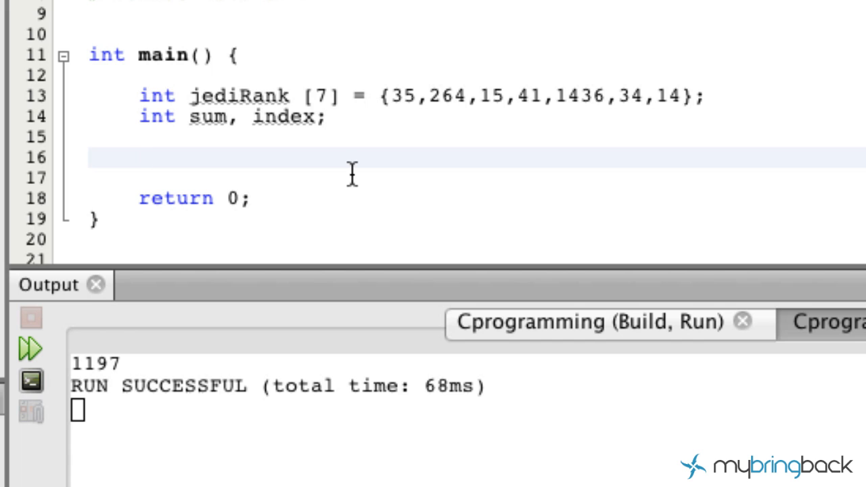
Write the loop header for(index = 0; index < 7; index++).
{"action": "type", "text": "for"}
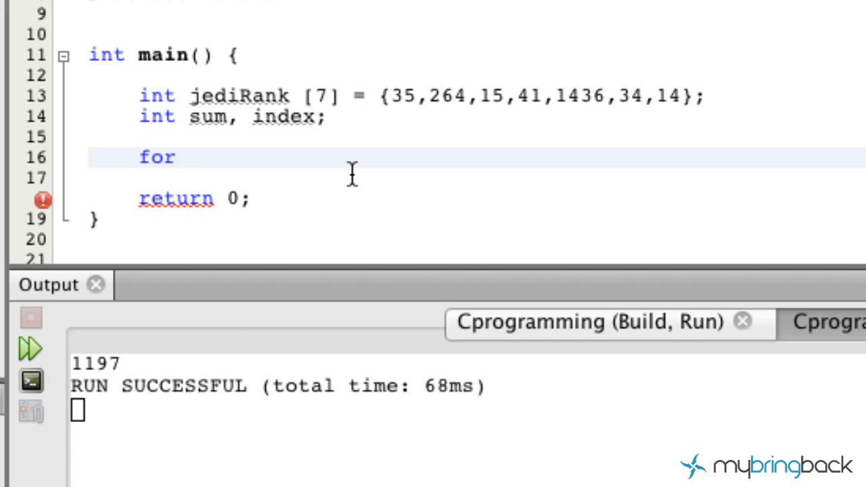
{"action": "type", "text": "()"}
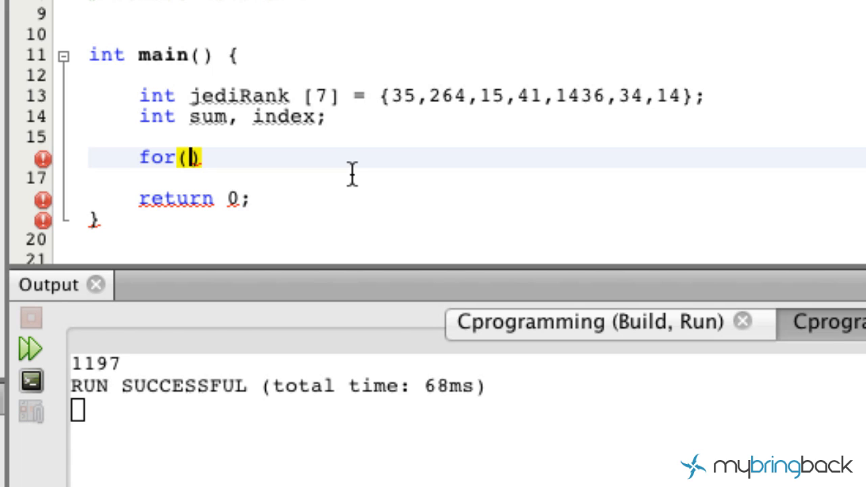
{"action": "type", "text": "index"}
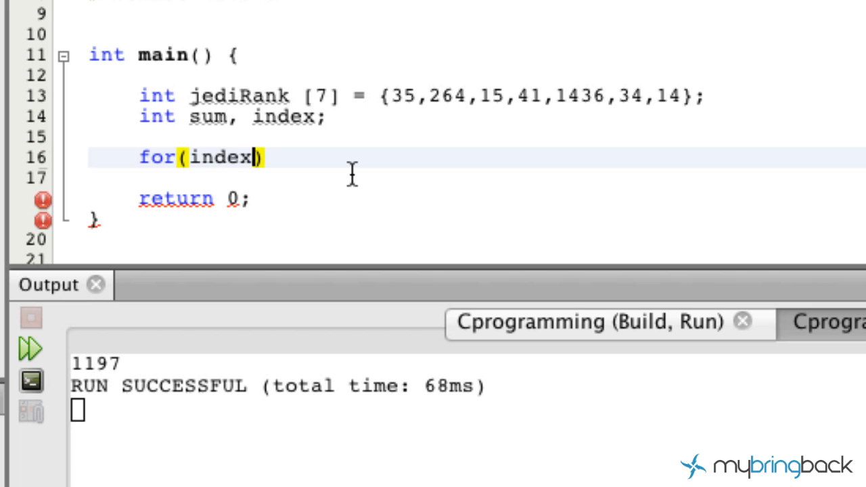
{"action": "type", "text": "="}
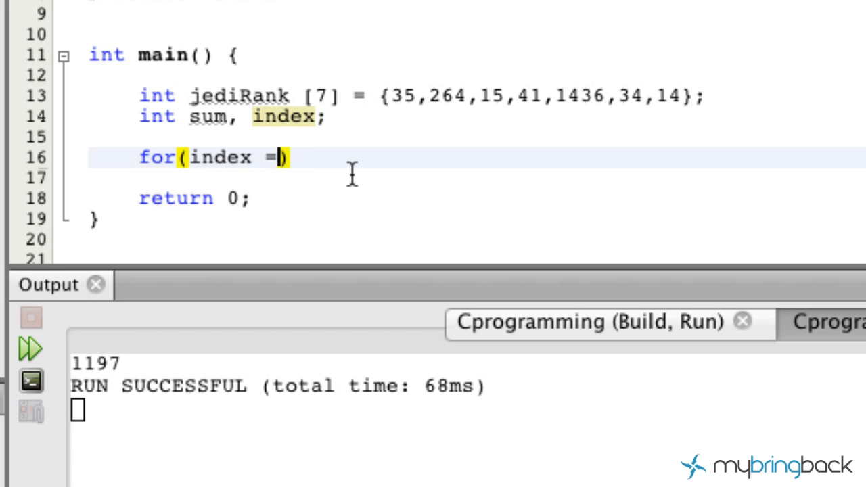
{"action": "type", "text": "0"}
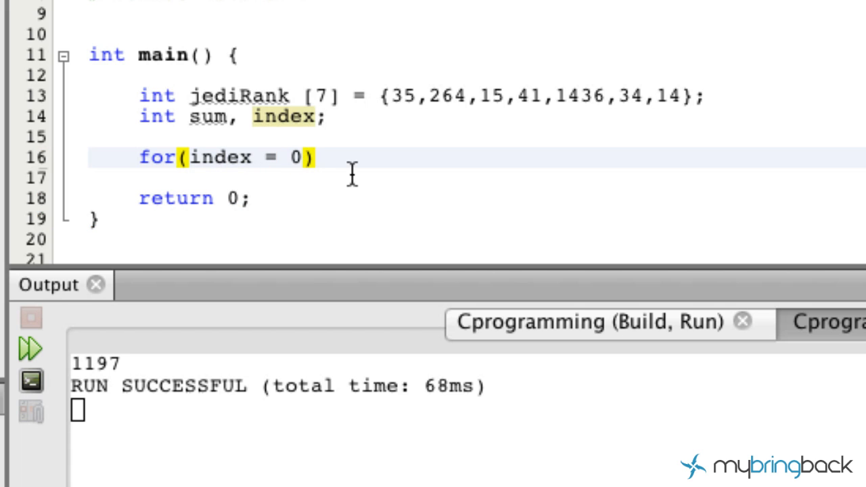
{"action": "type", "text": ";"}
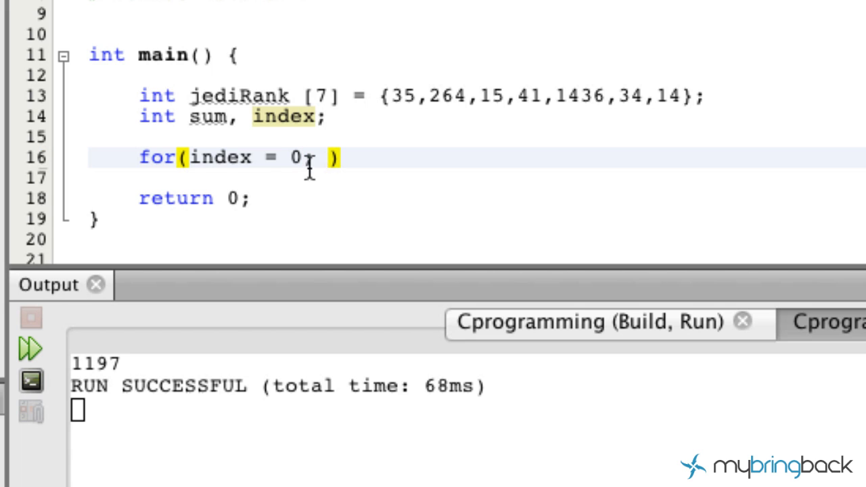
{"action": "double_click", "coordinate": [222, 158]}
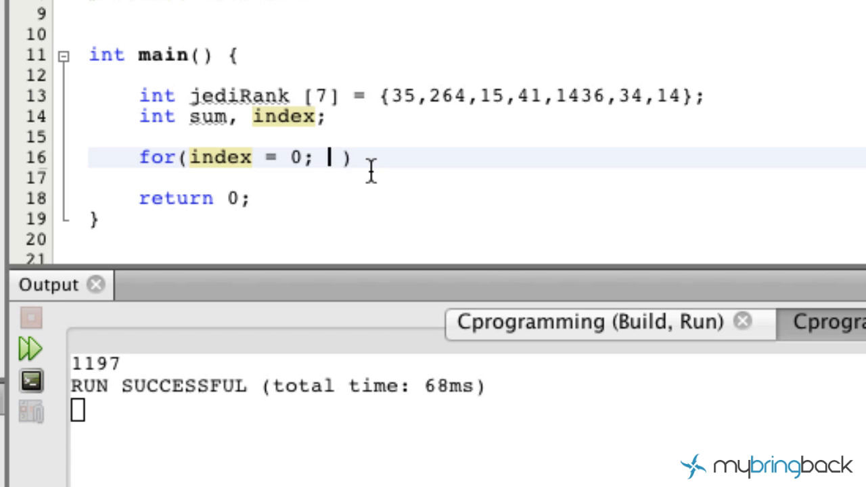
{"action": "type", "text": "in"}
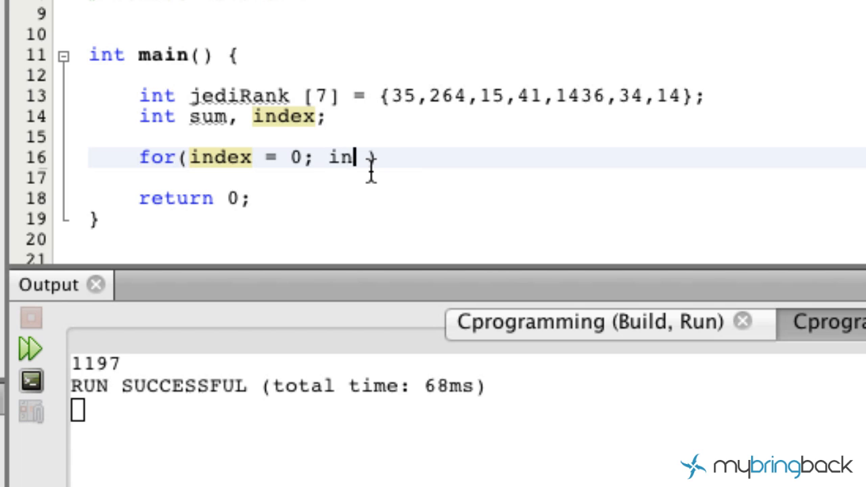
{"action": "type", "text": "dex <"}
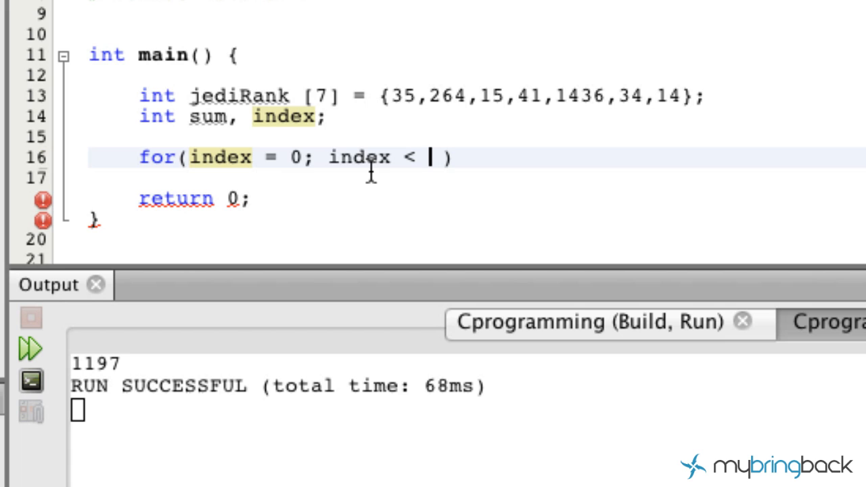
{"action": "type", "text": "7; index"}
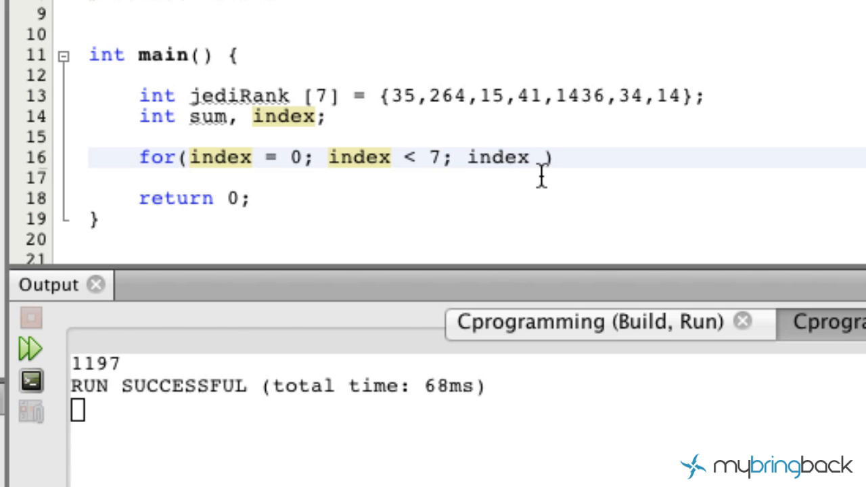
{"action": "type", "text": "++"}
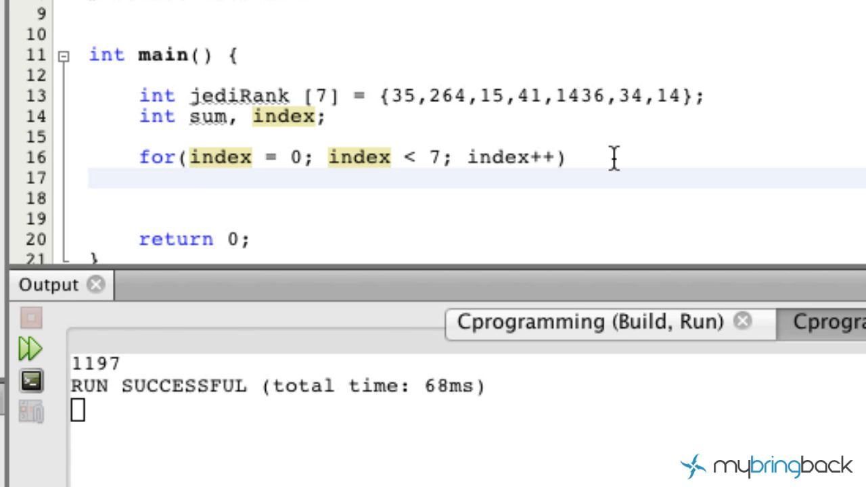
Write the loop body statement sum = sum + jediRank[index].
{"action": "type", "text": "sum"}
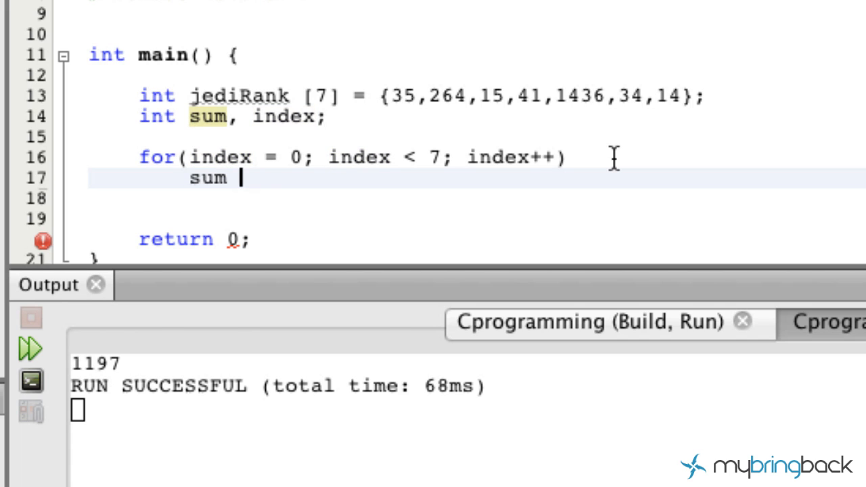
{"action": "type", "text": "= sum"}
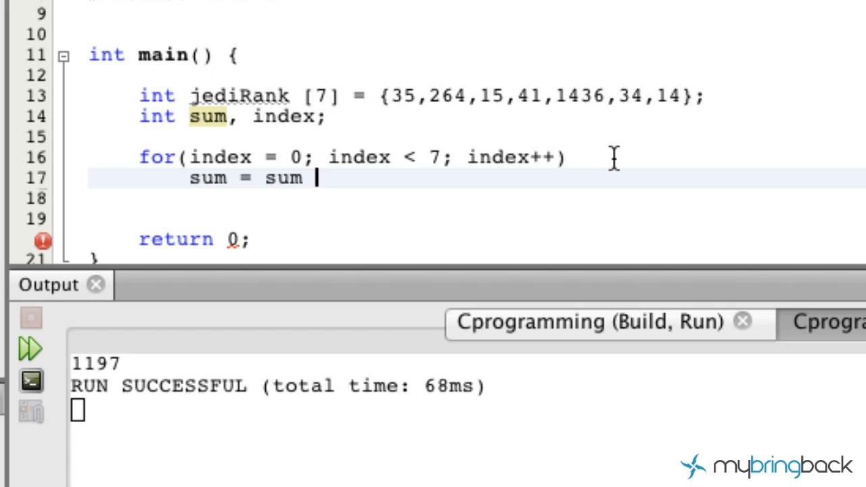
{"action": "type", "text": "+ jedir"}
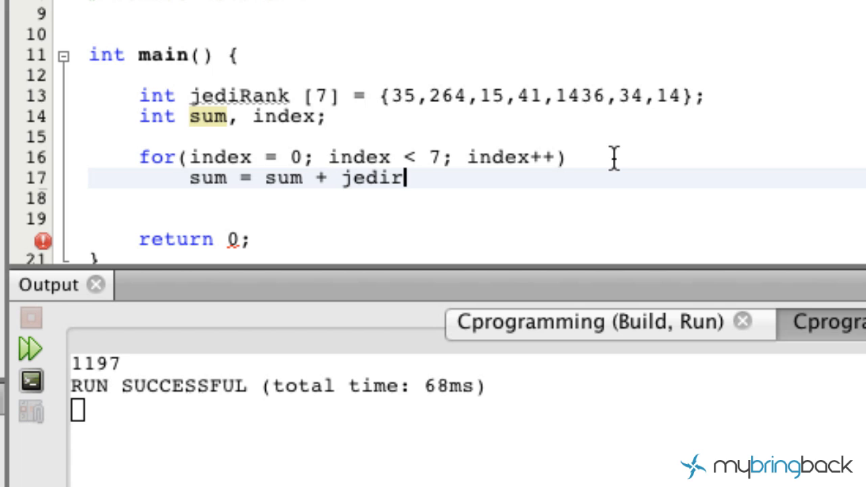
{"action": "type", "text": "ank"}
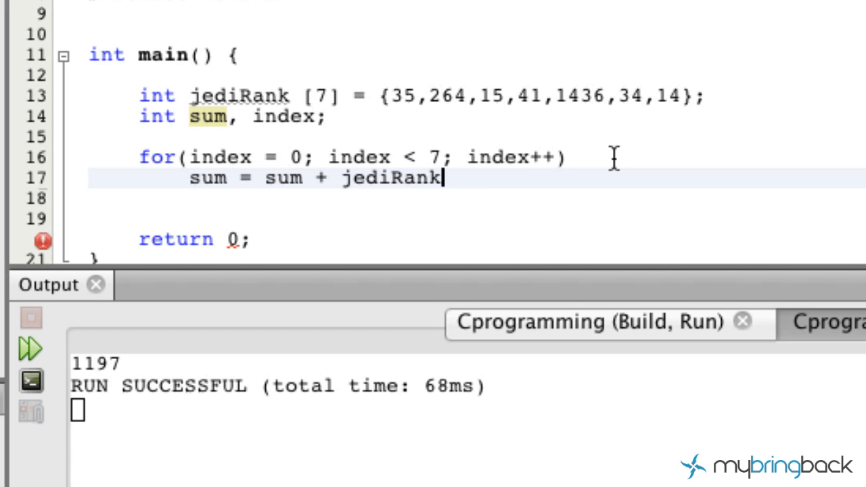
{"action": "type", "text": "[i]"}
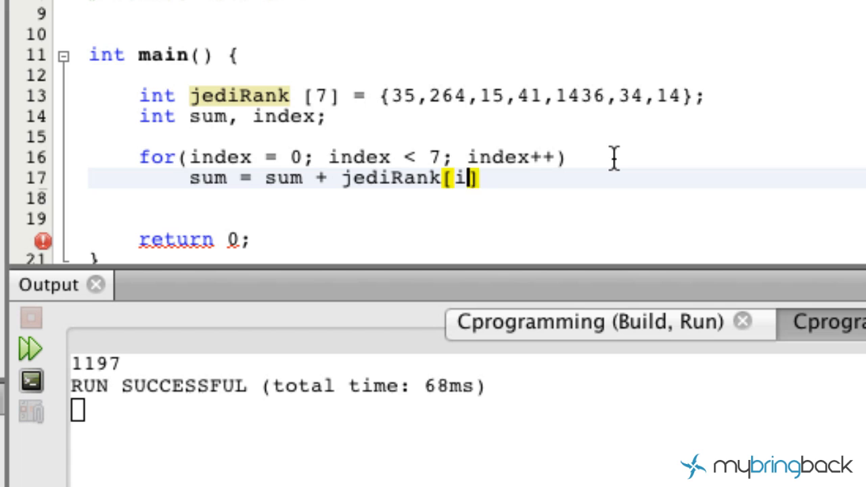
{"action": "type", "text": "ndex"}
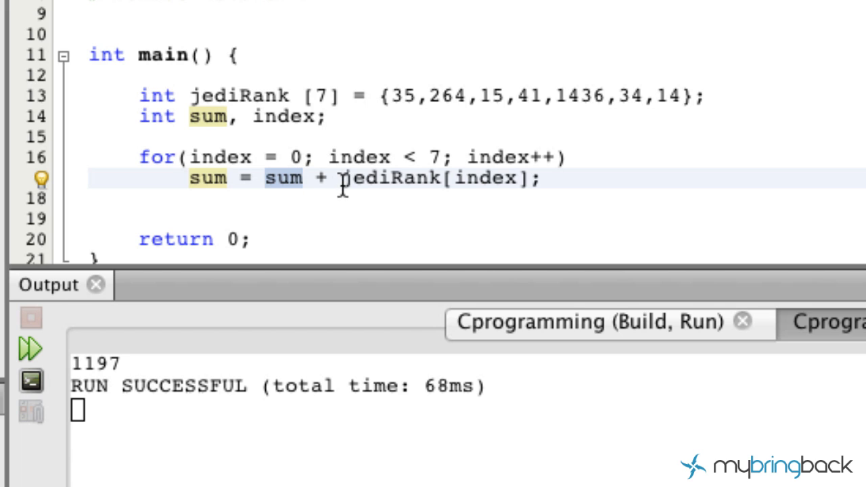
{"action": "double_click", "coordinate": [389, 178]}
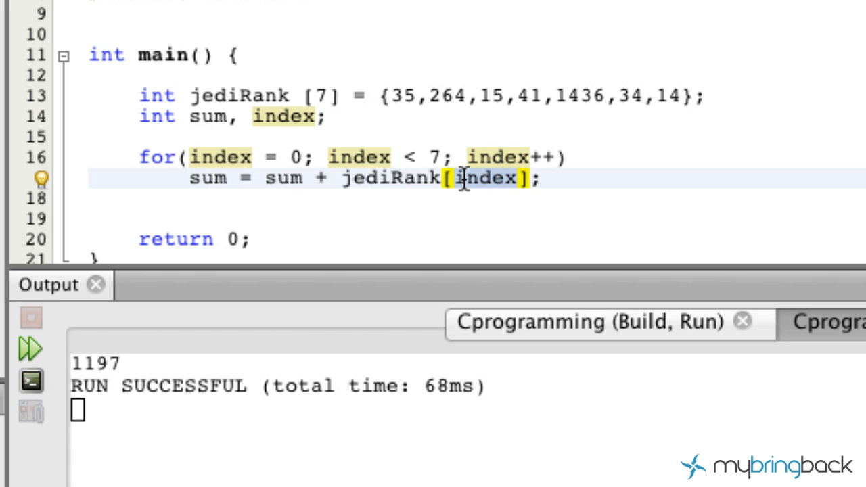
{"action": "mouse_move", "coordinate": [396, 99]}
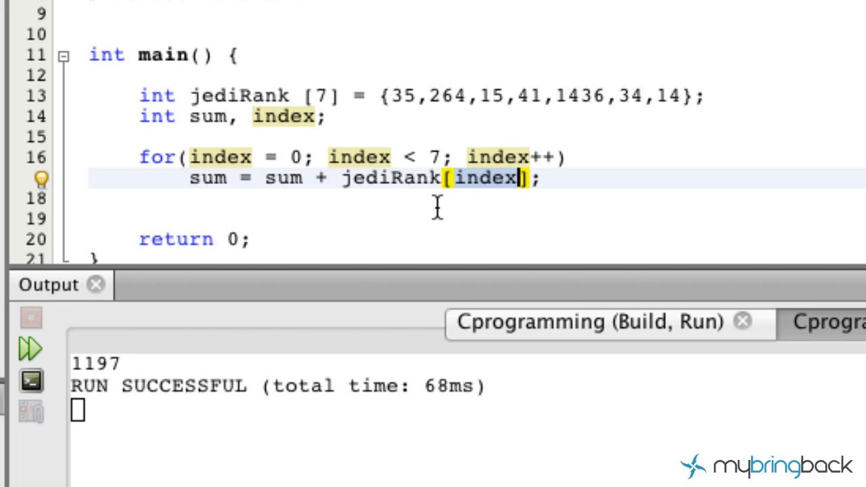
{"action": "mouse_move", "coordinate": [288, 179]}
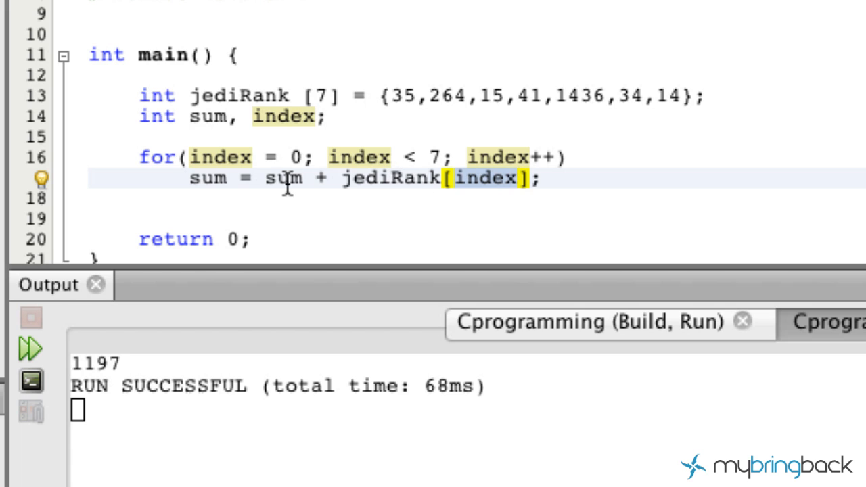
{"action": "mouse_move", "coordinate": [215, 197]}
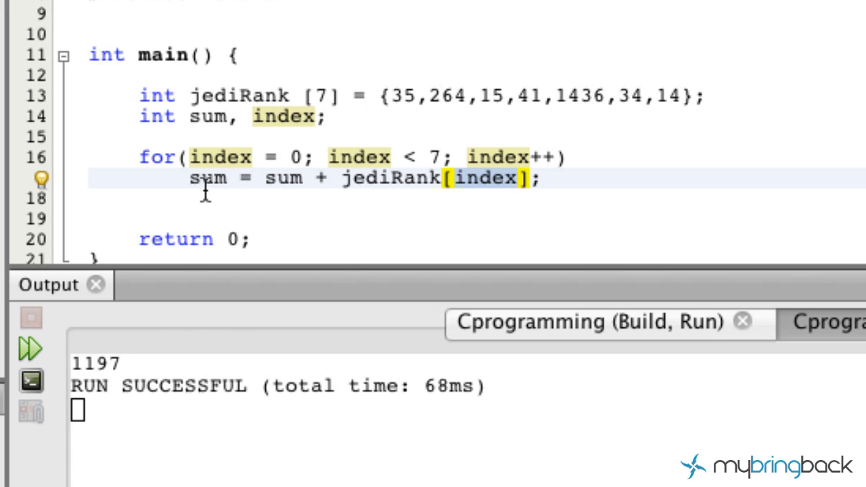
{"action": "mouse_move", "coordinate": [202, 179]}
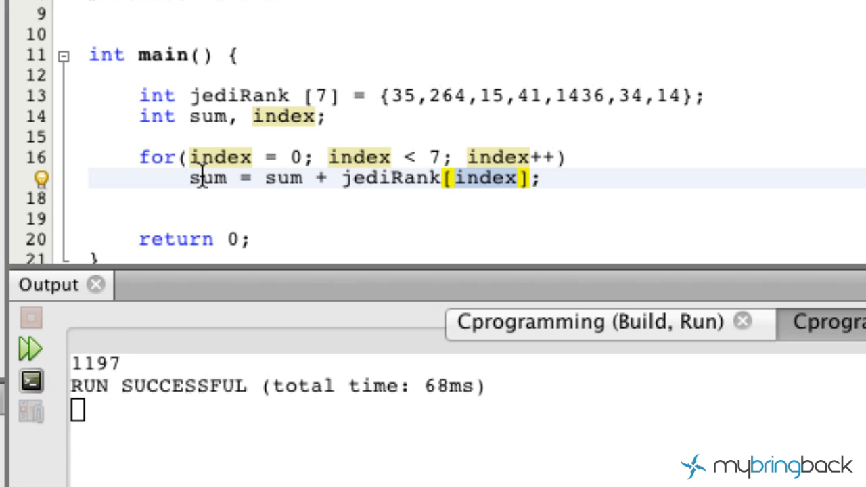
{"action": "mouse_move", "coordinate": [370, 186]}
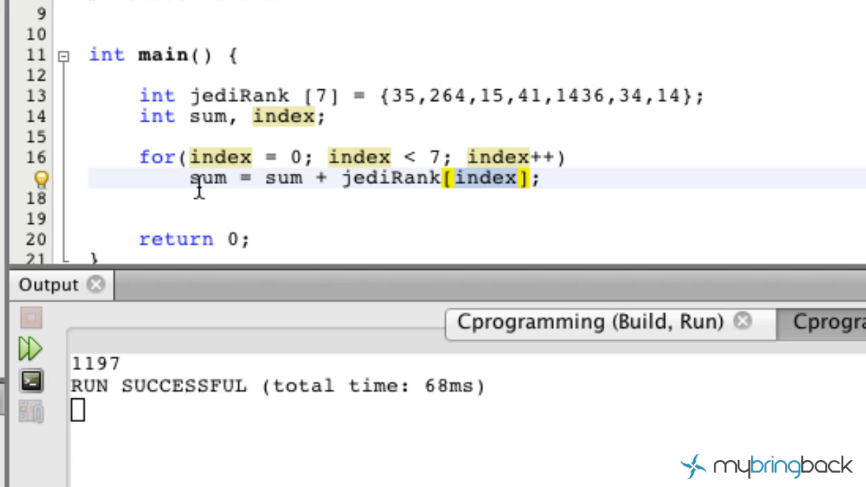
{"action": "mouse_move", "coordinate": [198, 157]}
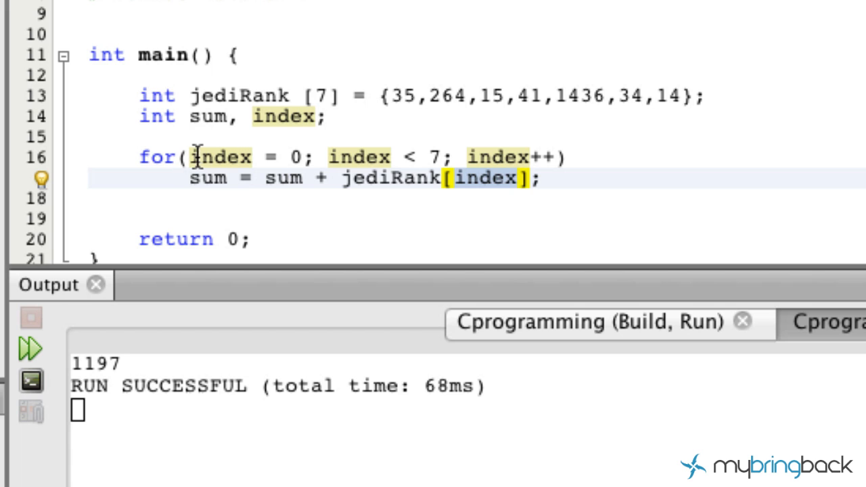
{"action": "mouse_move", "coordinate": [518, 157]}
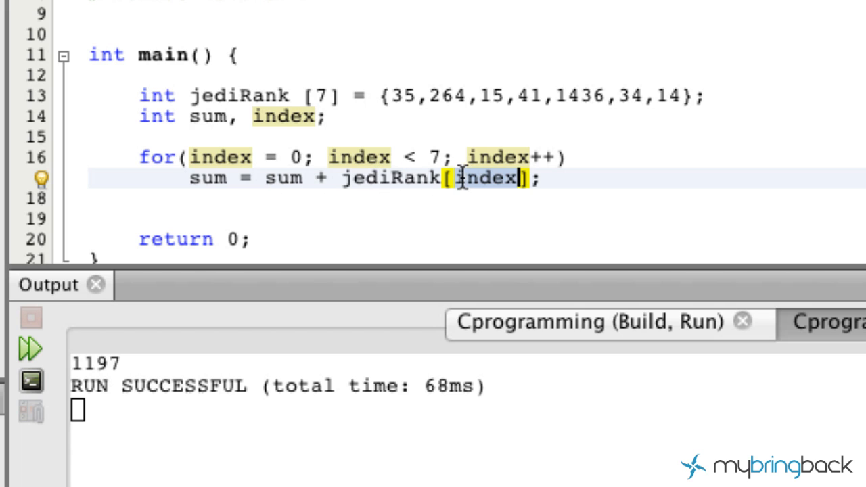
{"action": "left_click", "coordinate": [460, 178]}
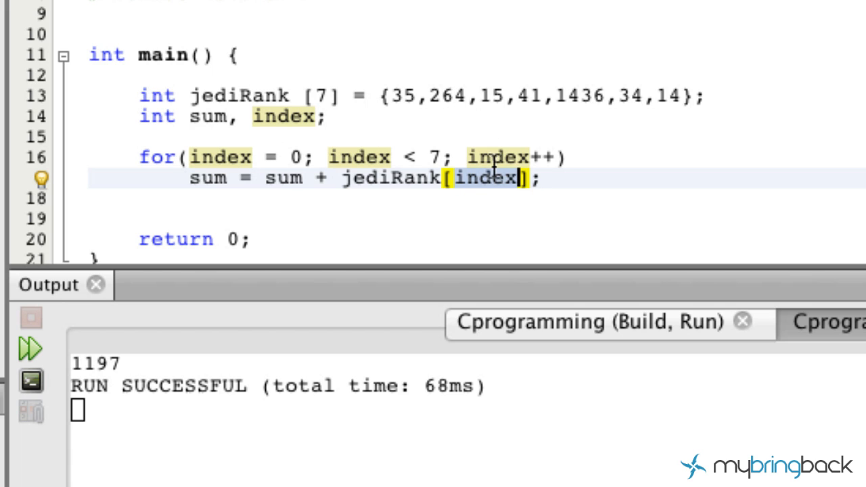
{"action": "mouse_move", "coordinate": [416, 186]}
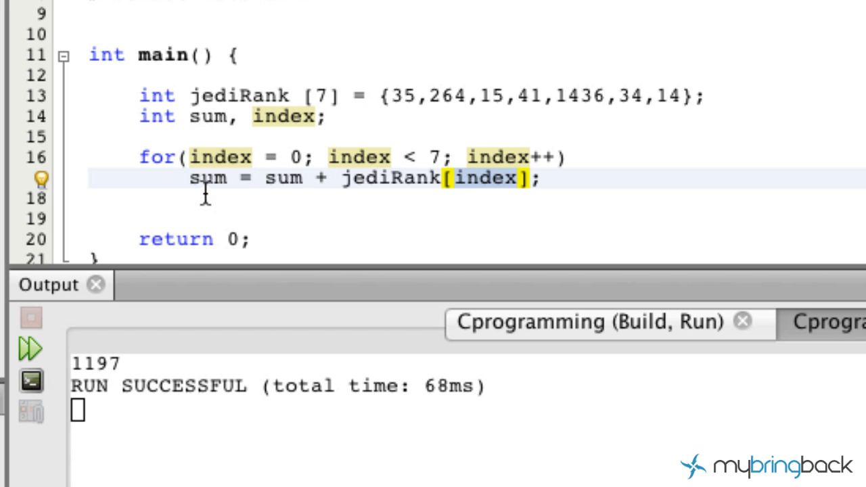
{"action": "mouse_move", "coordinate": [393, 169]}
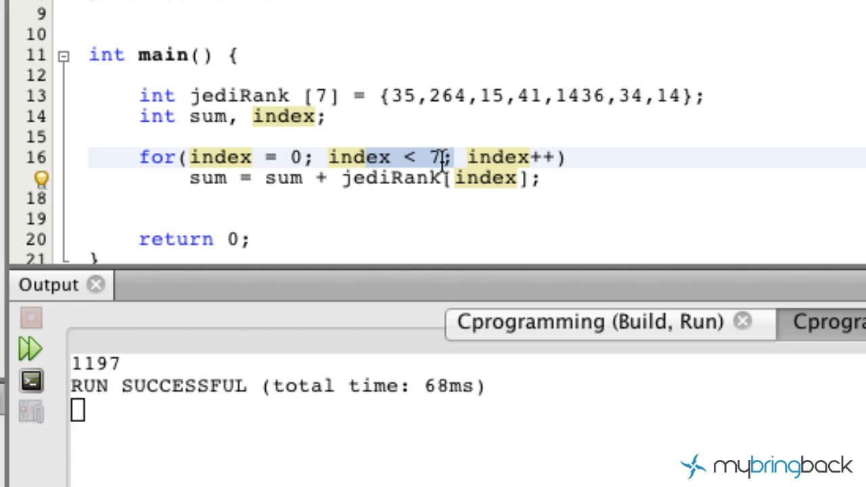
{"action": "left_click", "coordinate": [449, 157]}
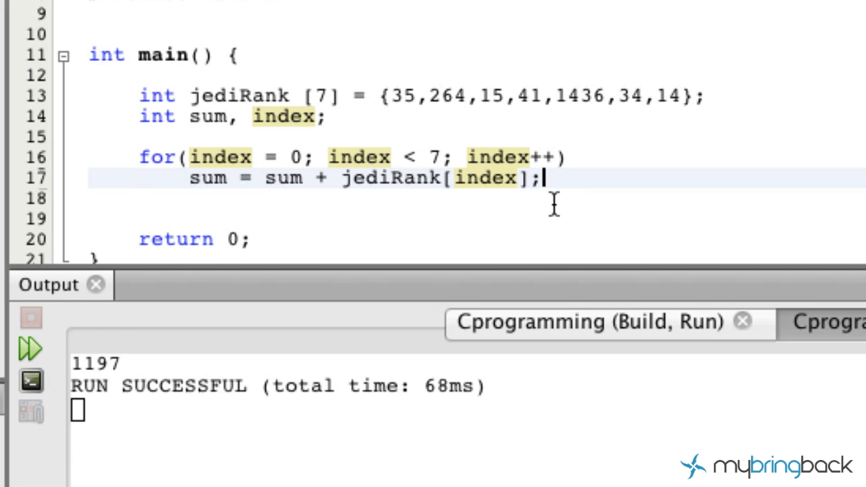
Add printf("%i", sum); after the loop and place the cursor at its end.
{"action": "type", "text": "print"}
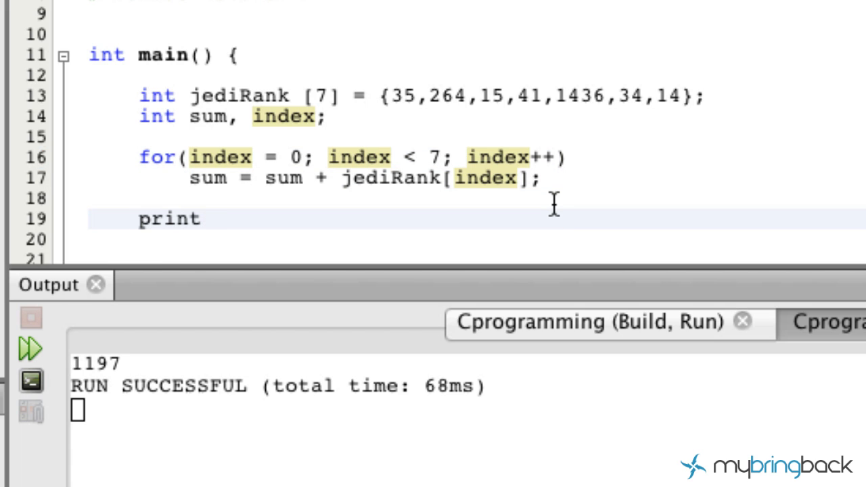
{"action": "type", "text": "f(\"\")"}
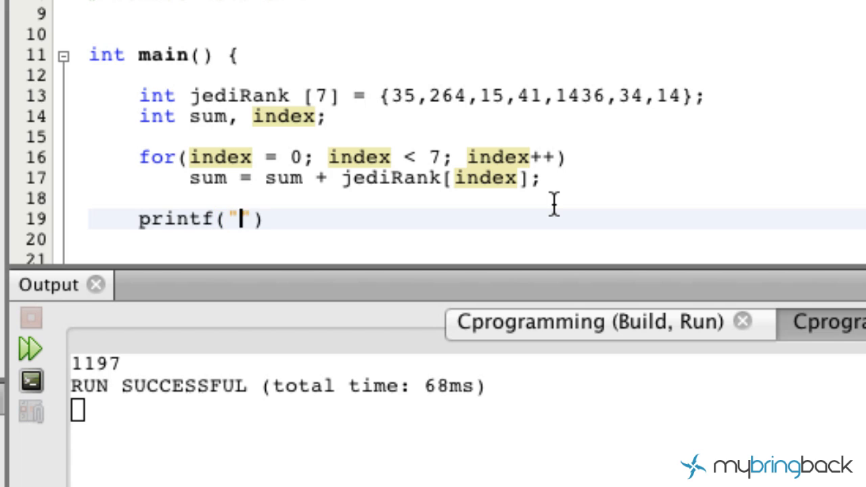
{"action": "type", "text": "%i"}
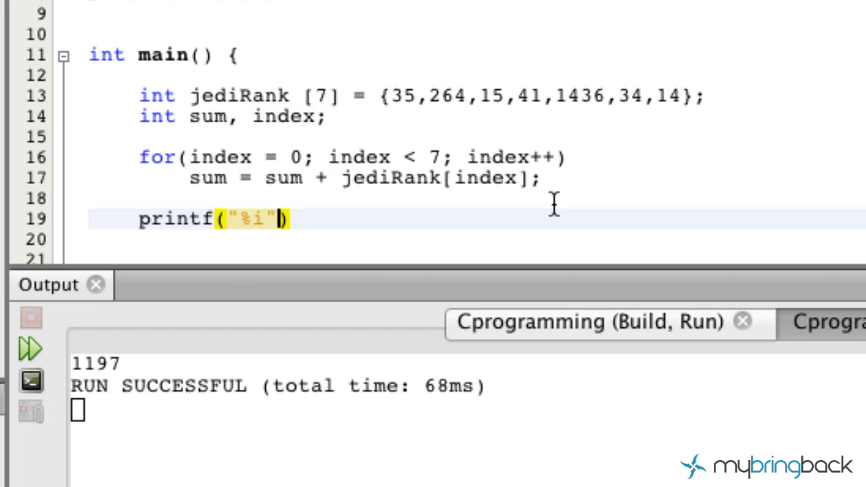
{"action": "type", "text": ", sum"}
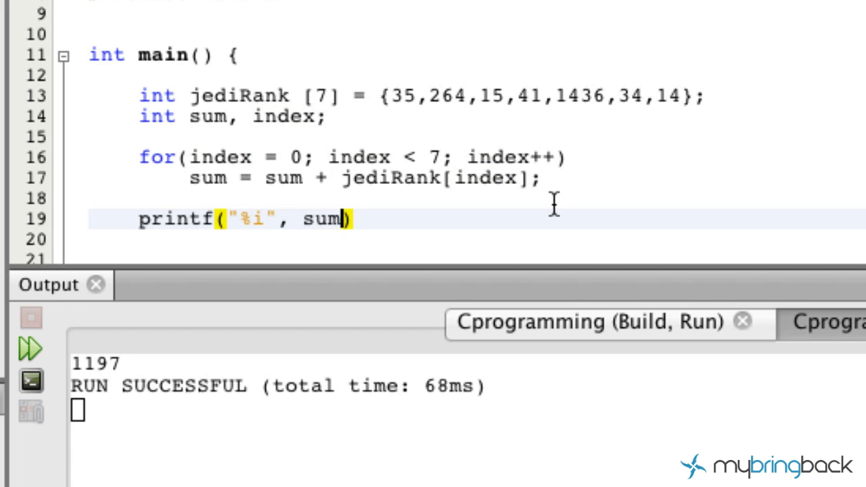
{"action": "type", "text": ";"}
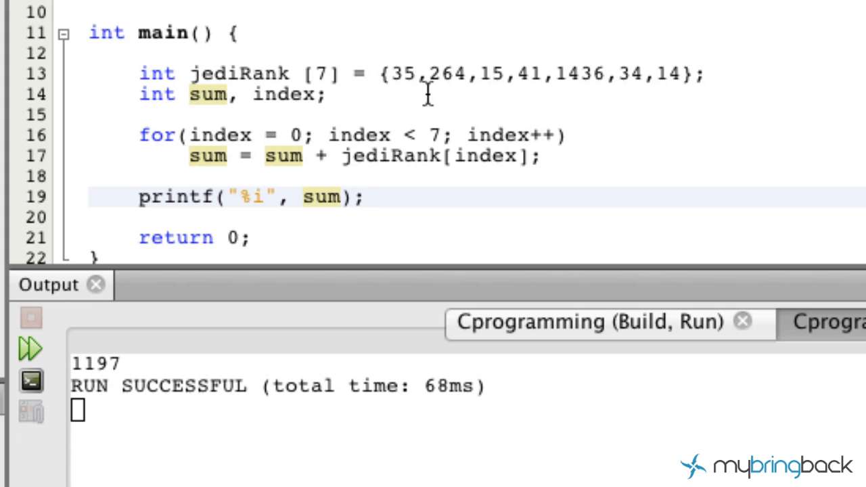
{"action": "left_click", "coordinate": [366, 196]}
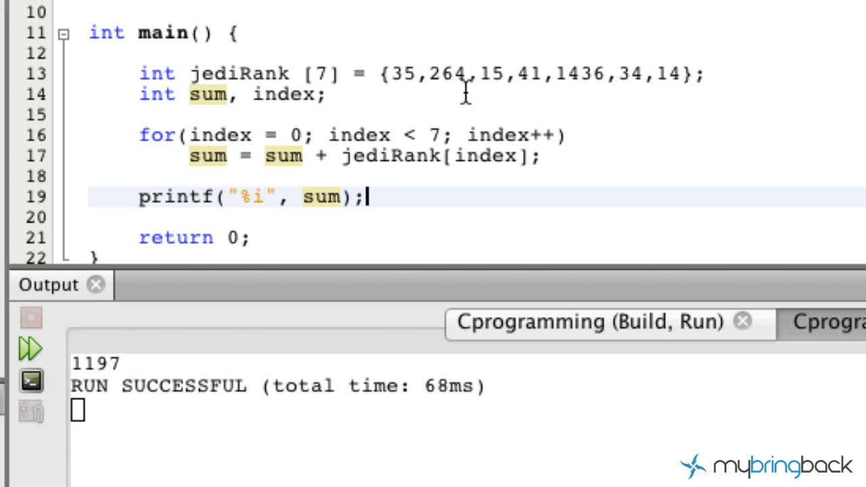
{"action": "mouse_move", "coordinate": [736, 76]}
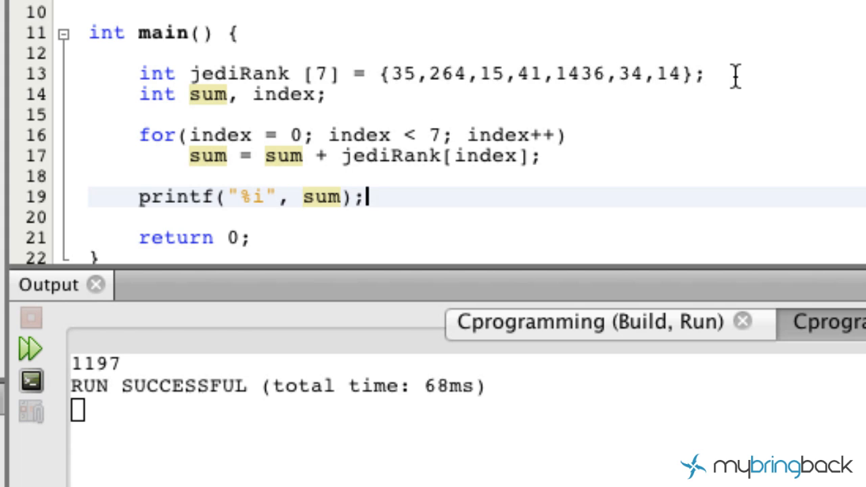
{"action": "mouse_move", "coordinate": [406, 206]}
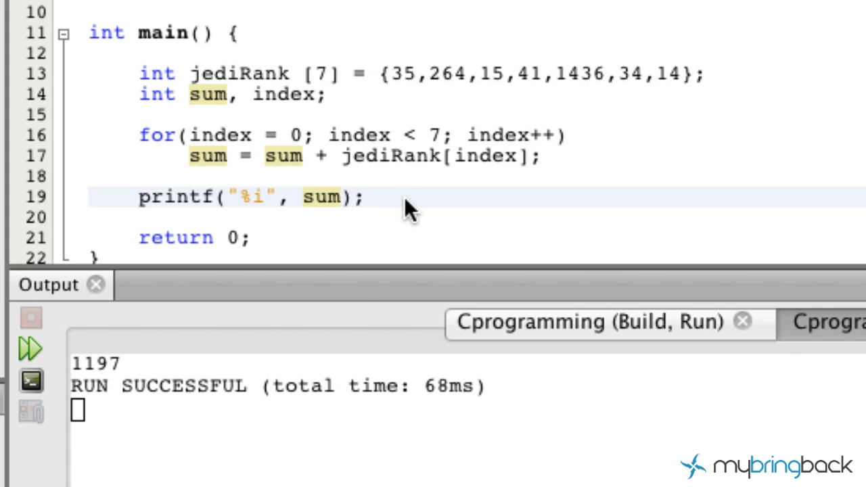
Run the project to print 1839, then select the code from the array to printf.
{"action": "left_click", "coordinate": [29, 349]}
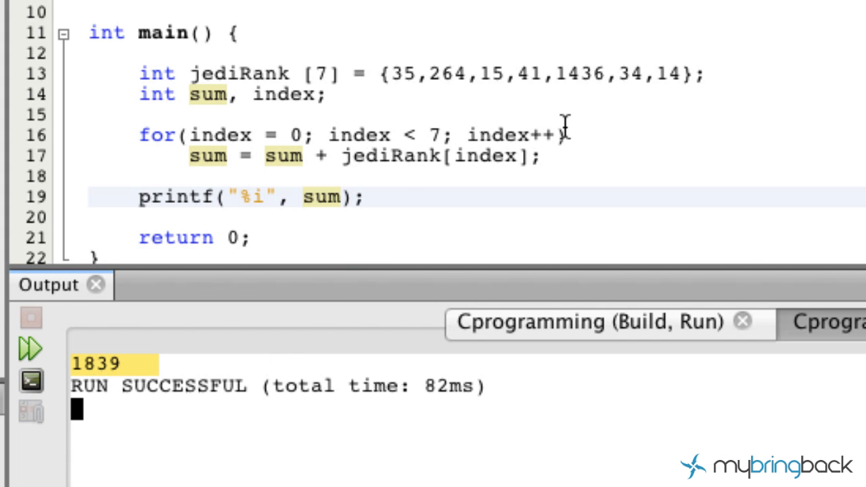
{"action": "mouse_move", "coordinate": [146, 386]}
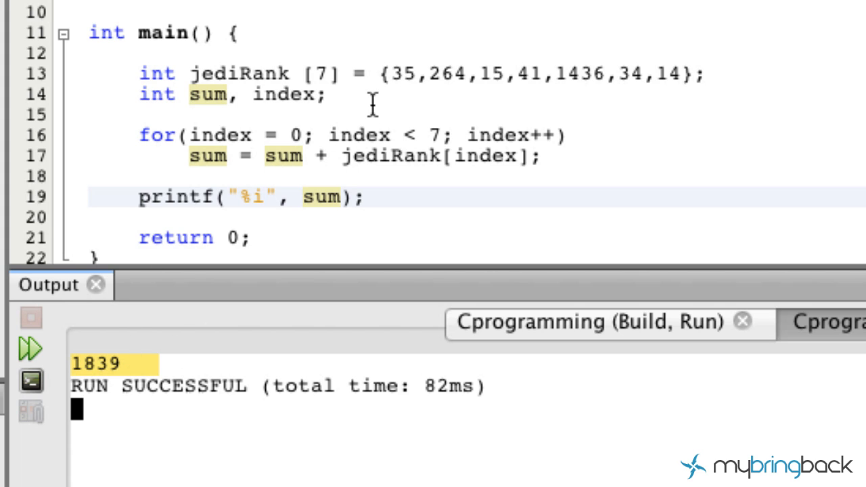
{"action": "left_click", "coordinate": [583, 74]}
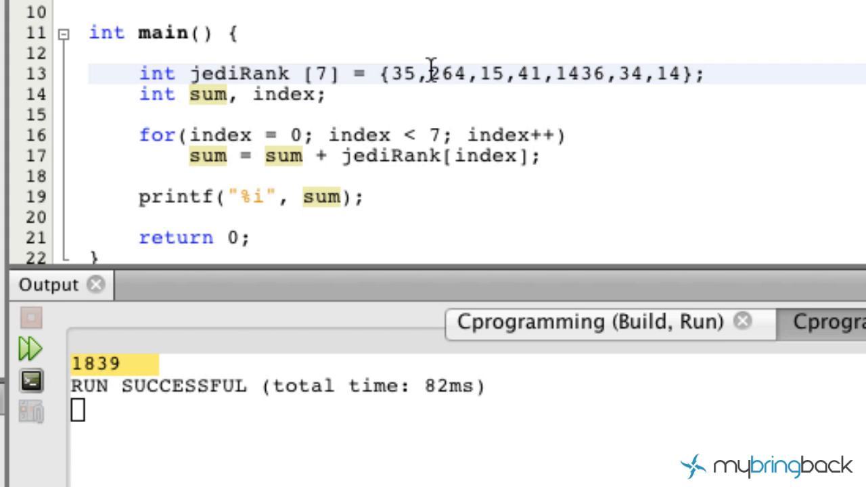
{"action": "left_click_drag", "start_coordinate": [426, 74], "coordinate": [653, 74]}
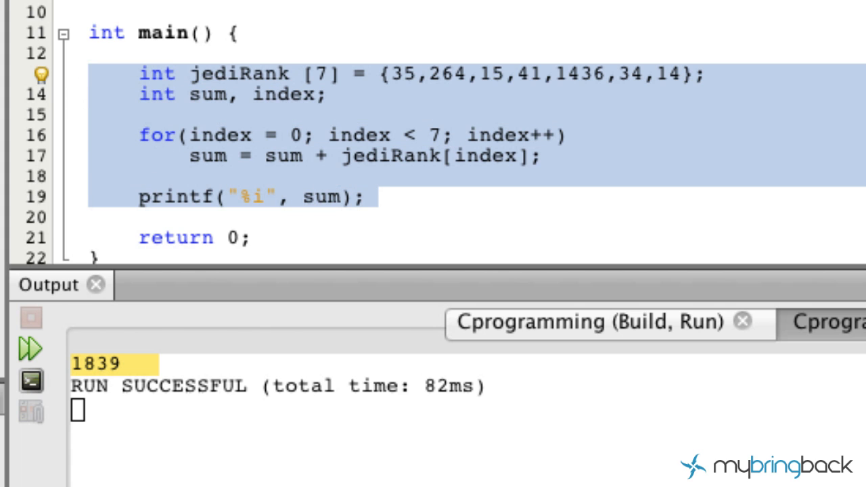
{"action": "left_click", "coordinate": [91, 74]}
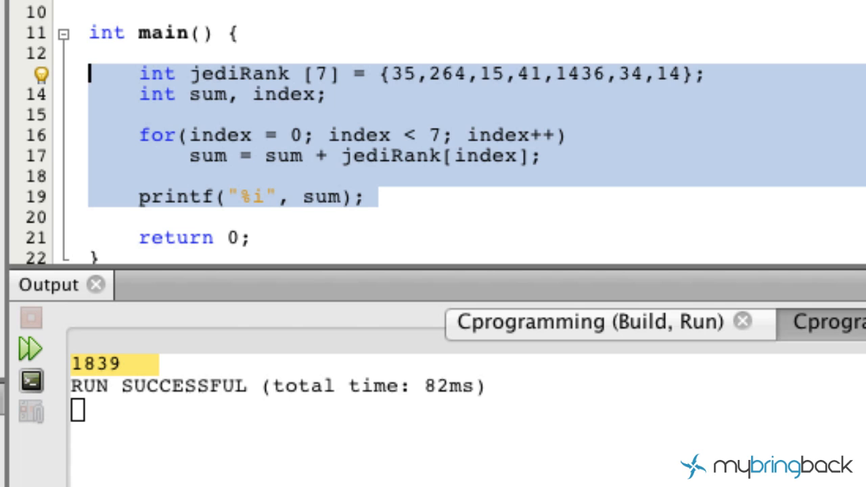